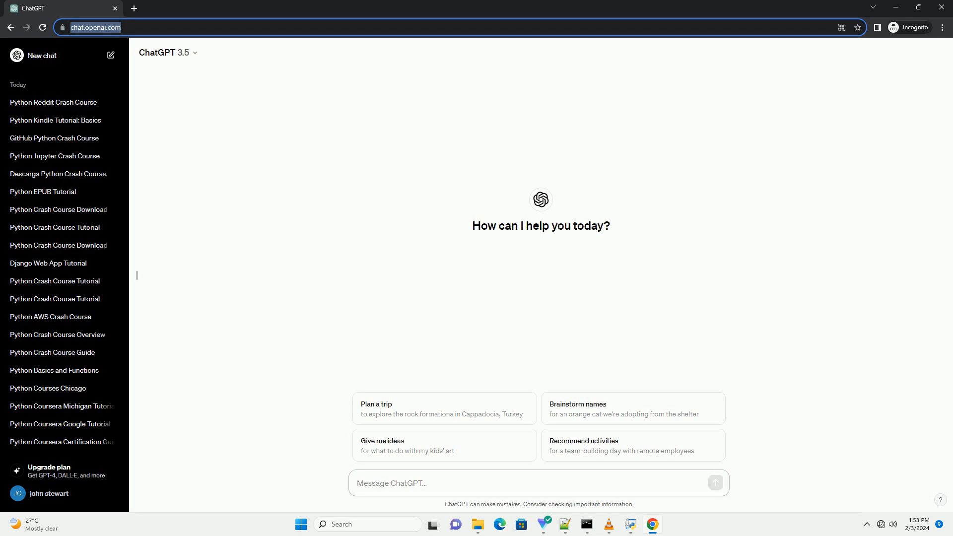
Step: Send the prompt requesting a Python Crash Course solutions tutorial with code examples
left_click(391, 483)
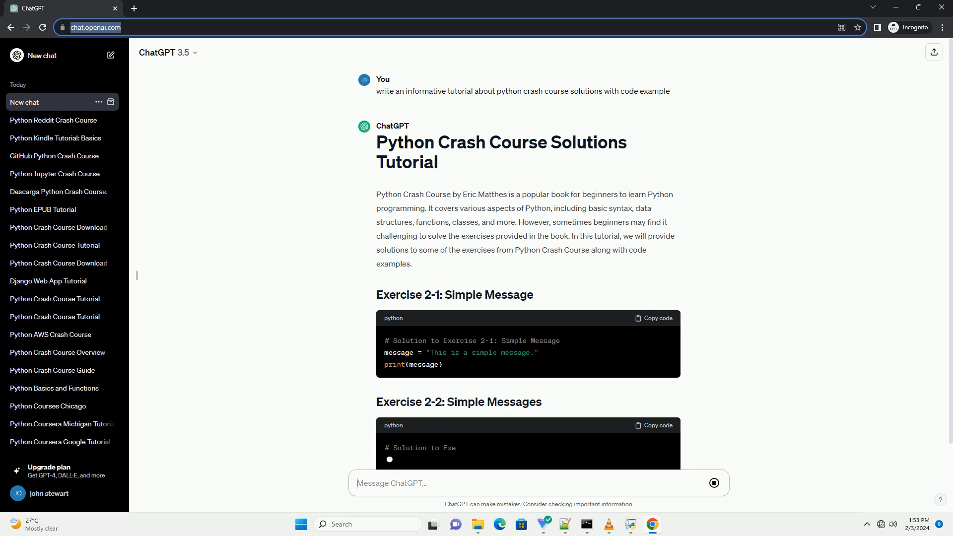
Step: Scroll through the streaming solutions from Exercise 2-1 Simple Message down to Exercise 2-9 Favorite Number
scroll("down", 3)
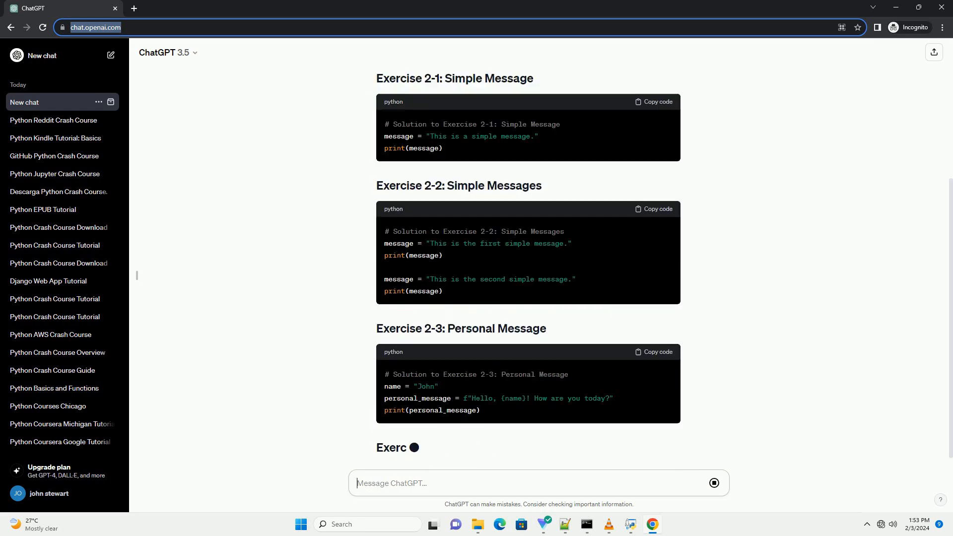
scroll("down", 3)
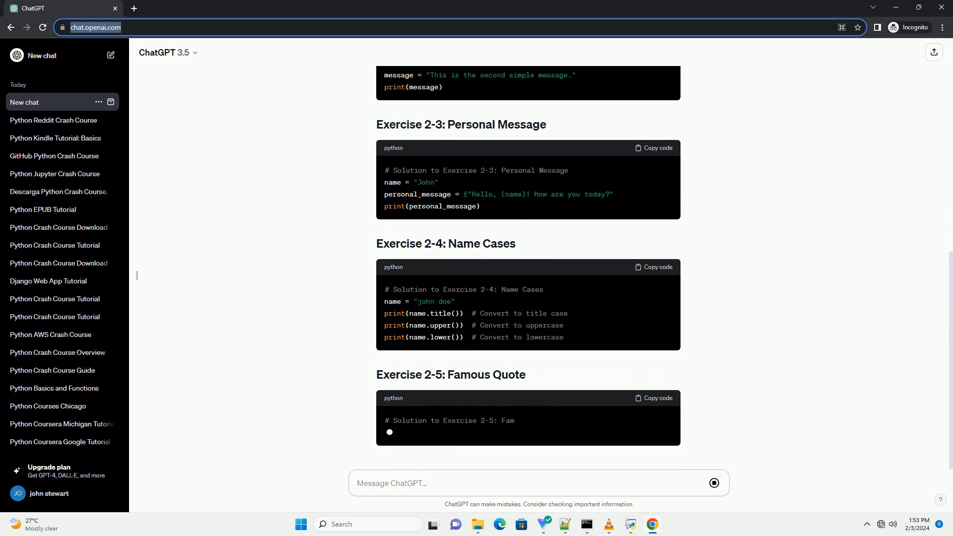
scroll("down", 3)
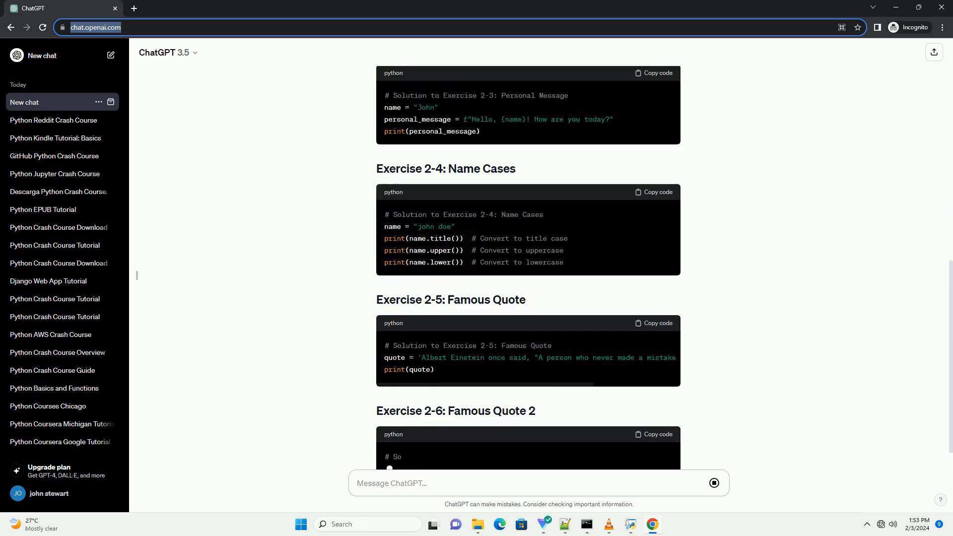
scroll("down", 3)
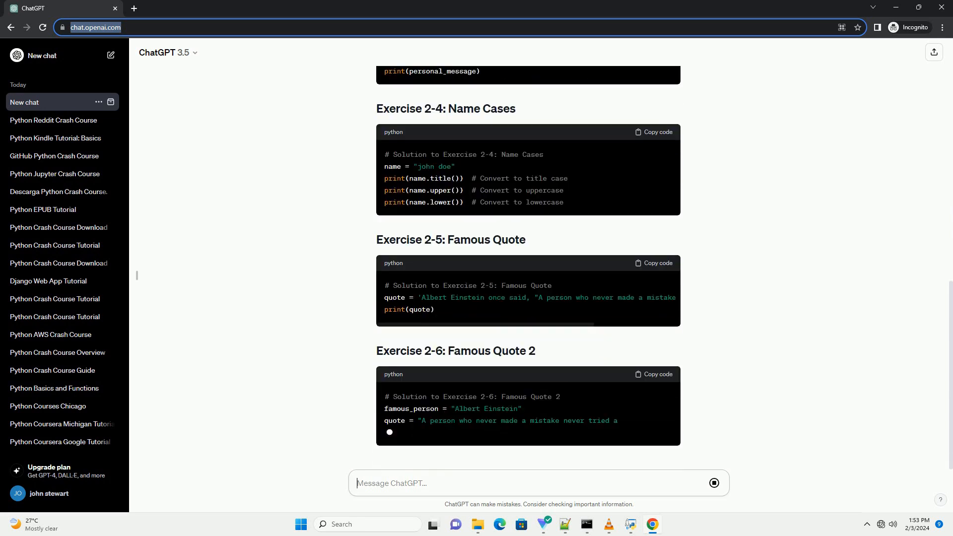
scroll("down", 3)
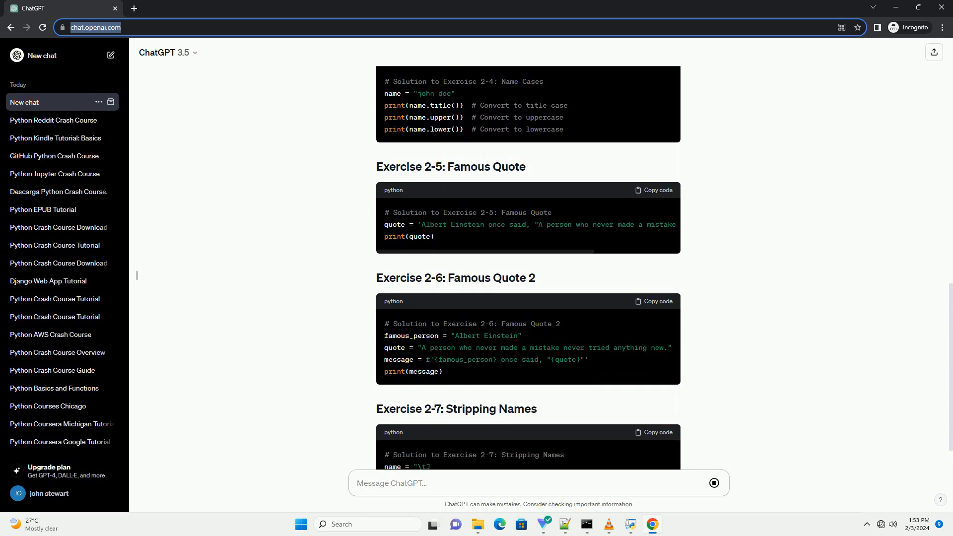
scroll("down", 3)
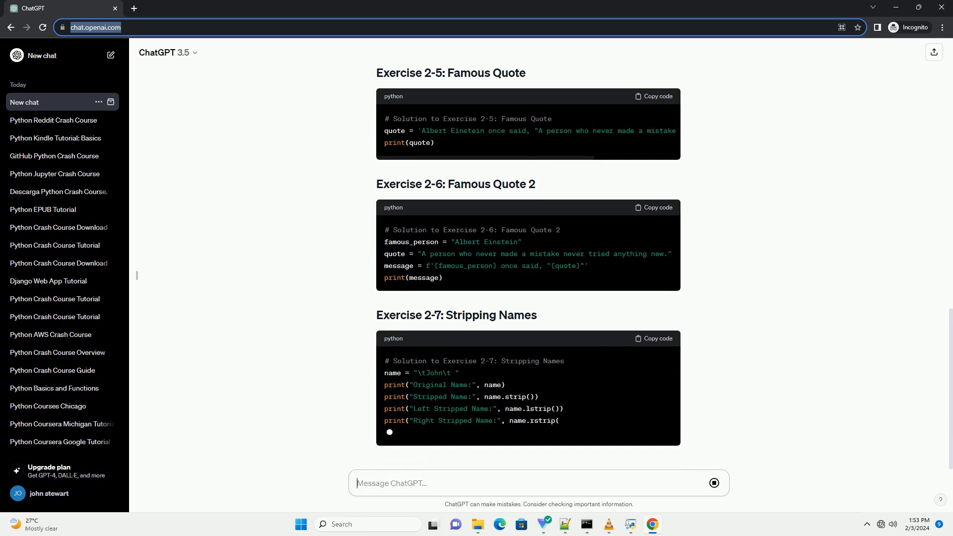
scroll("down", 3)
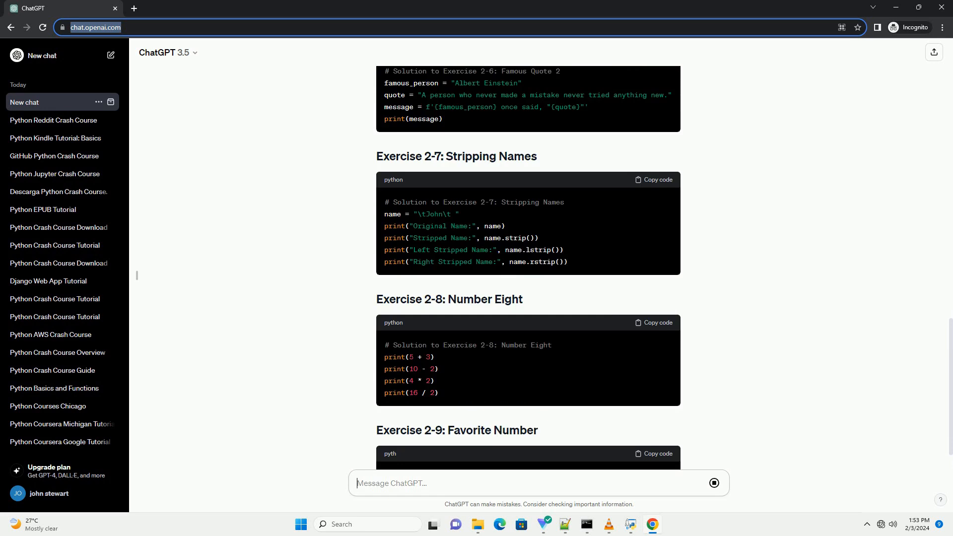
scroll("down", 3)
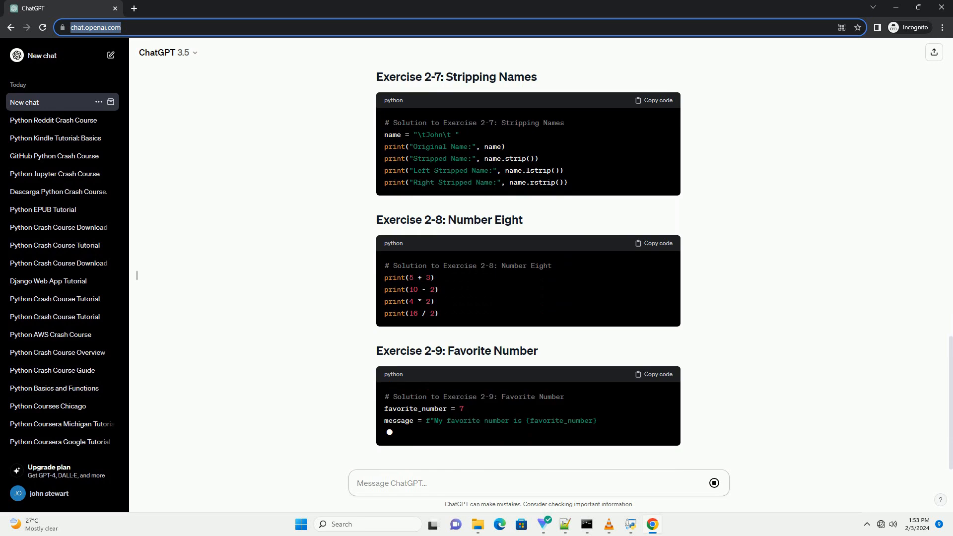